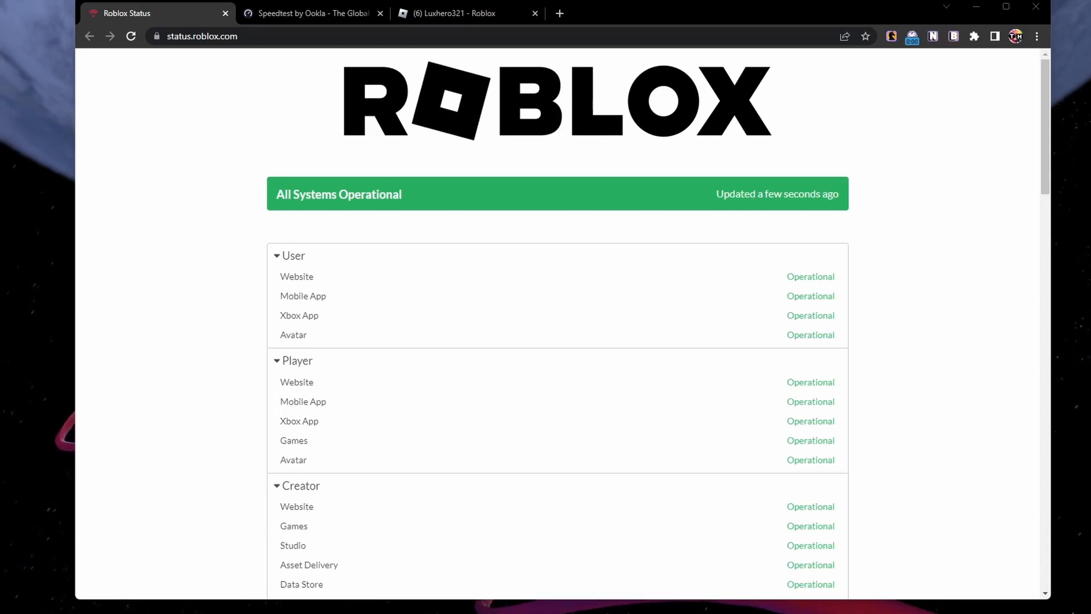
- Review the Operational component list and the Last 30 days incident history on status.roblox.com
{"action": "left_click", "coordinate": [203, 35]}
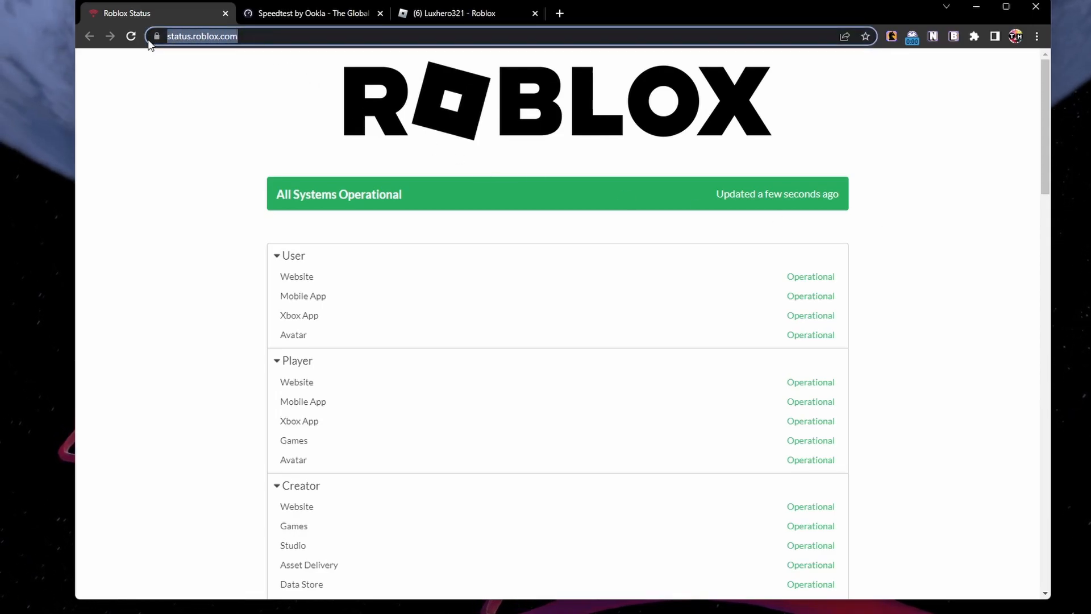
{"action": "scroll", "scroll_direction": "down", "scroll_amount": 3}
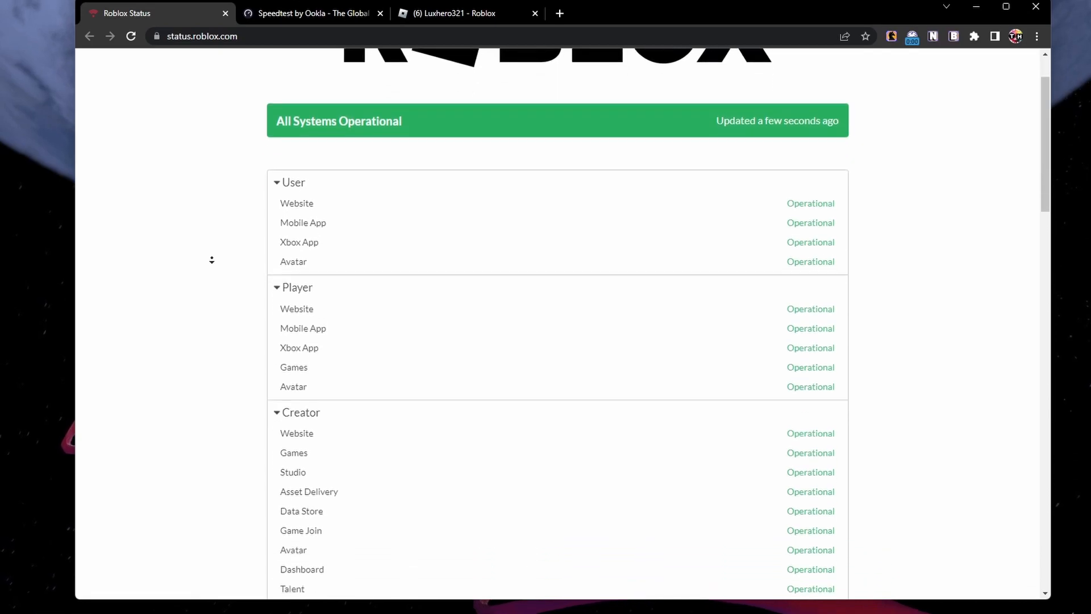
{"action": "scroll", "scroll_direction": "down", "scroll_amount": 3}
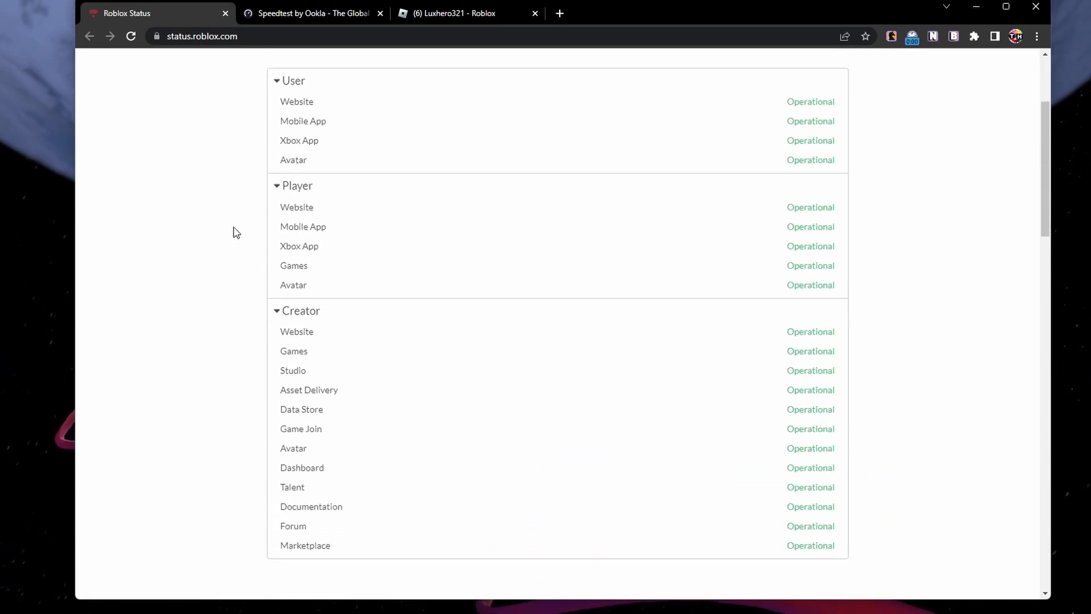
{"action": "mouse_move", "coordinate": [282, 265]}
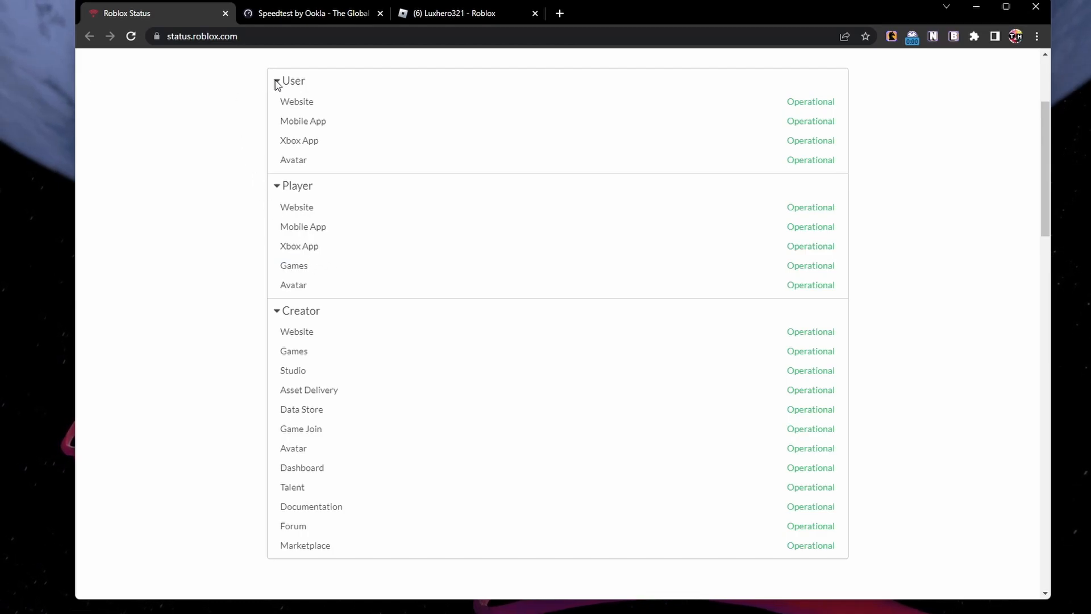
{"action": "scroll", "scroll_direction": "down", "scroll_amount": 3}
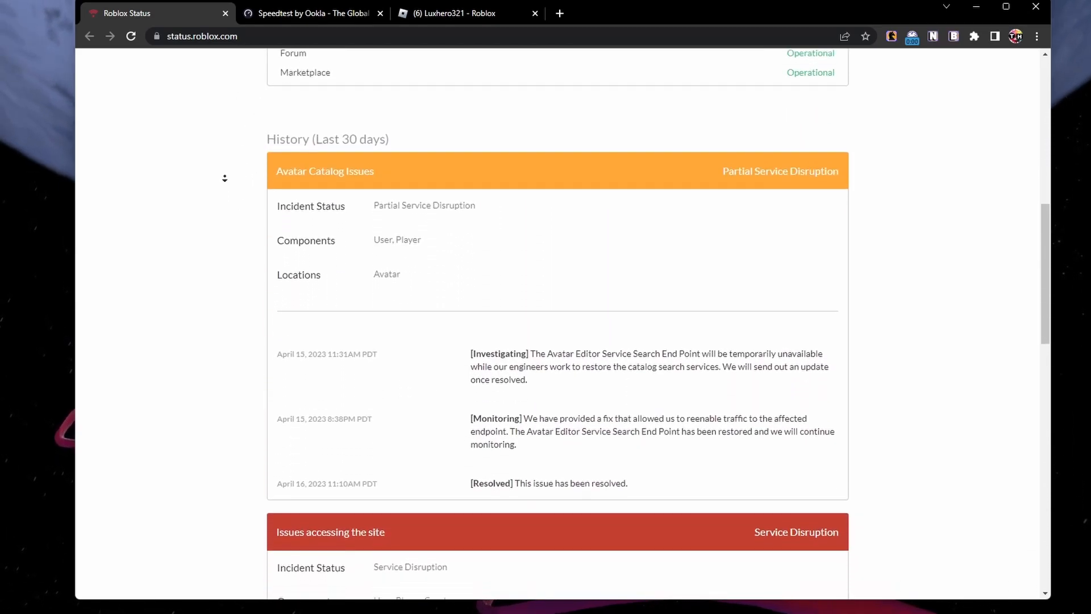
{"action": "scroll", "scroll_direction": "down", "scroll_amount": 3}
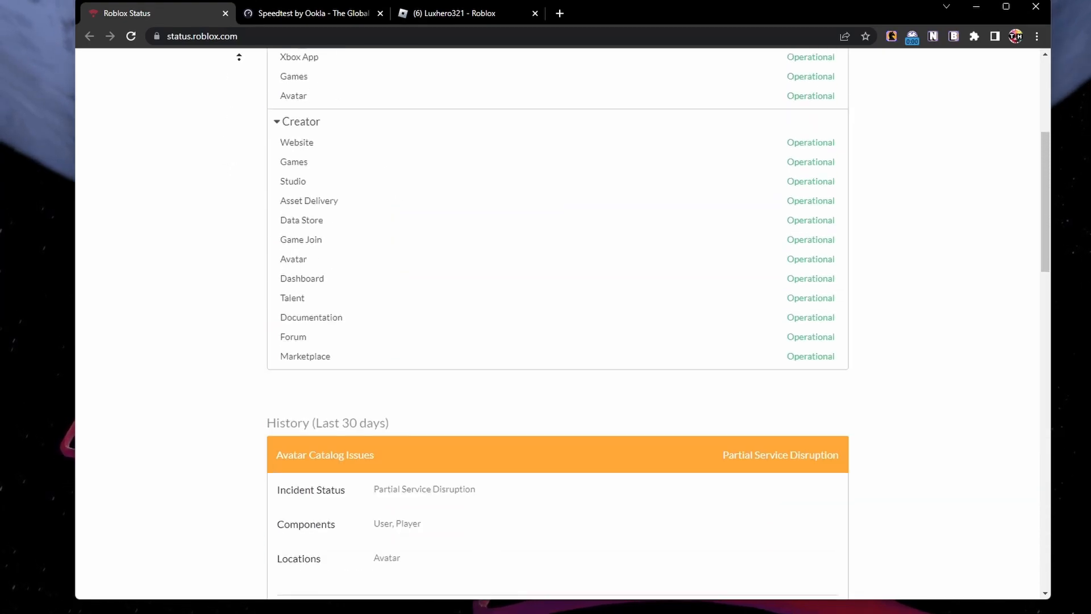
{"action": "scroll", "scroll_direction": "up", "scroll_amount": 3}
{"action": "type", "text": "settings"}
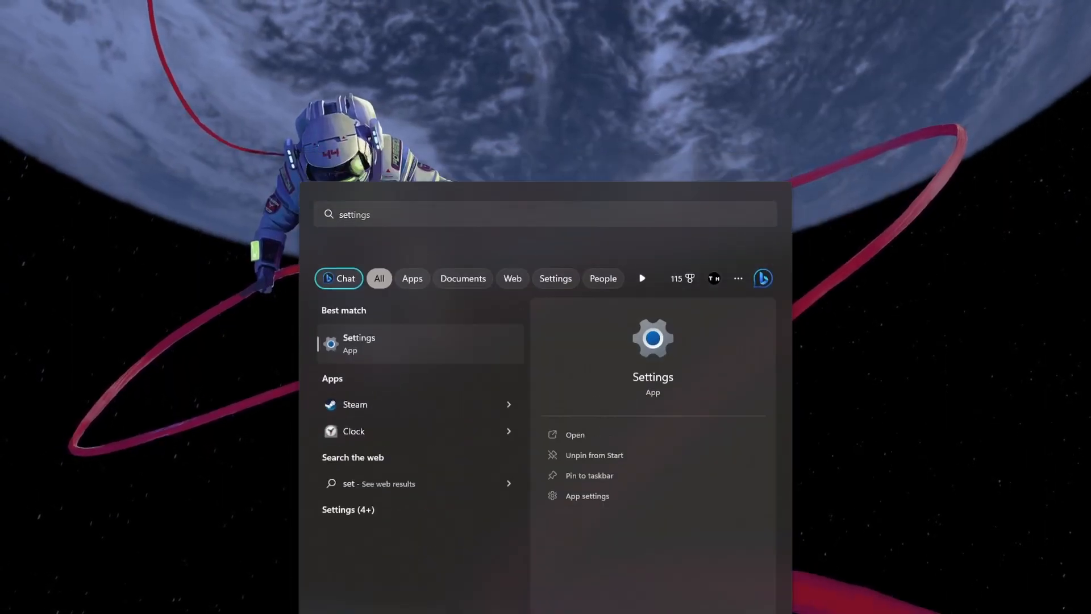
- Return from the Start search to the Speedtest by Ookla browser tab
{"action": "left_click", "coordinate": [358, 343]}
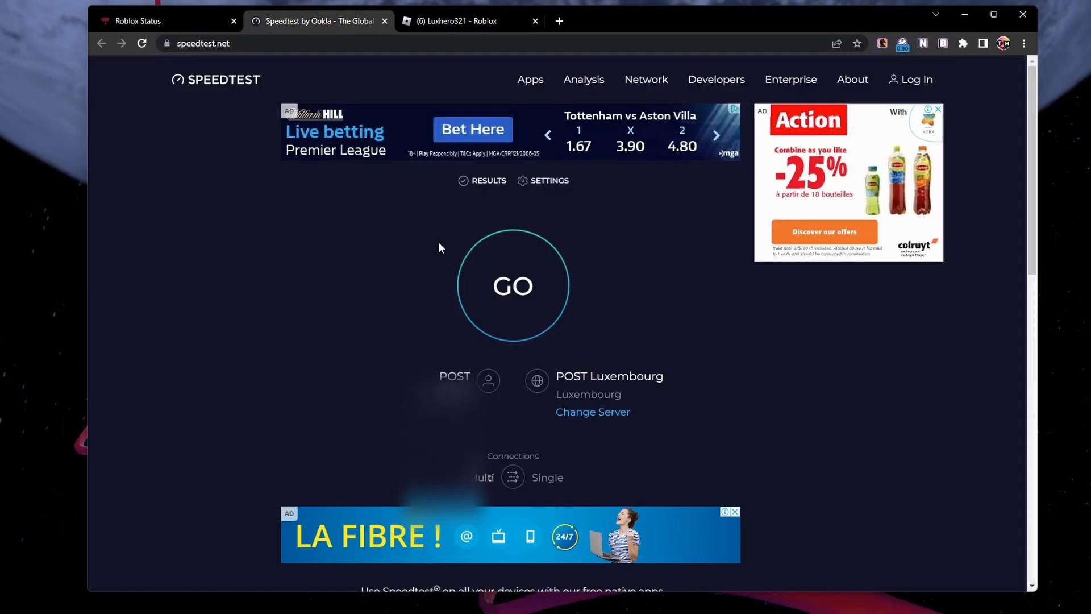
- Start the speed test against the POST Luxembourg server with GO
{"action": "left_click", "coordinate": [512, 286]}
{"action": "type", "text": "s"}
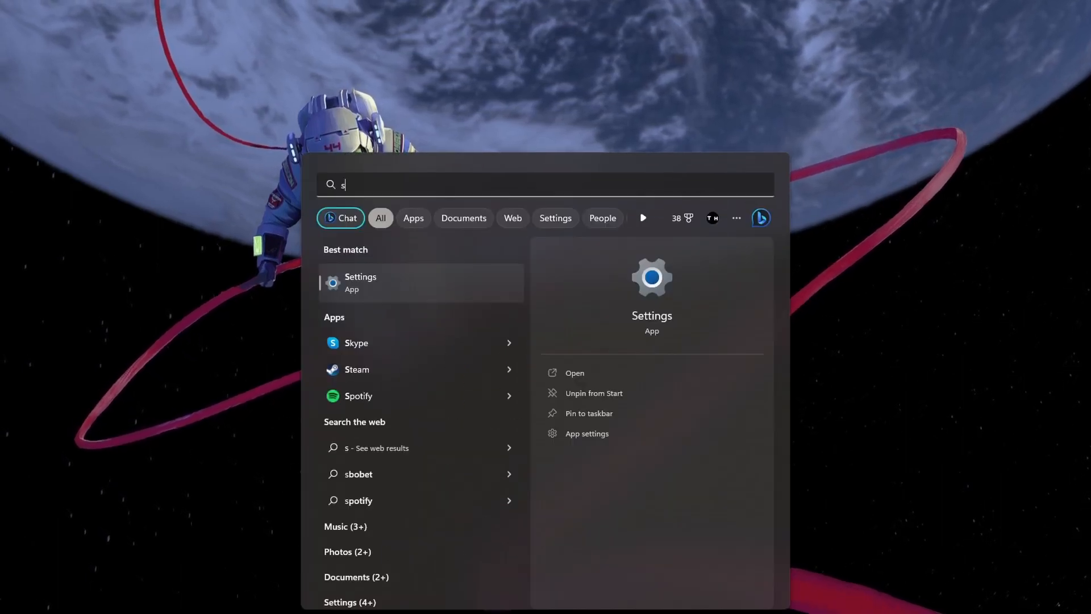
- Launch the Settings app from the Start search Best match
{"action": "left_click", "coordinate": [360, 282]}
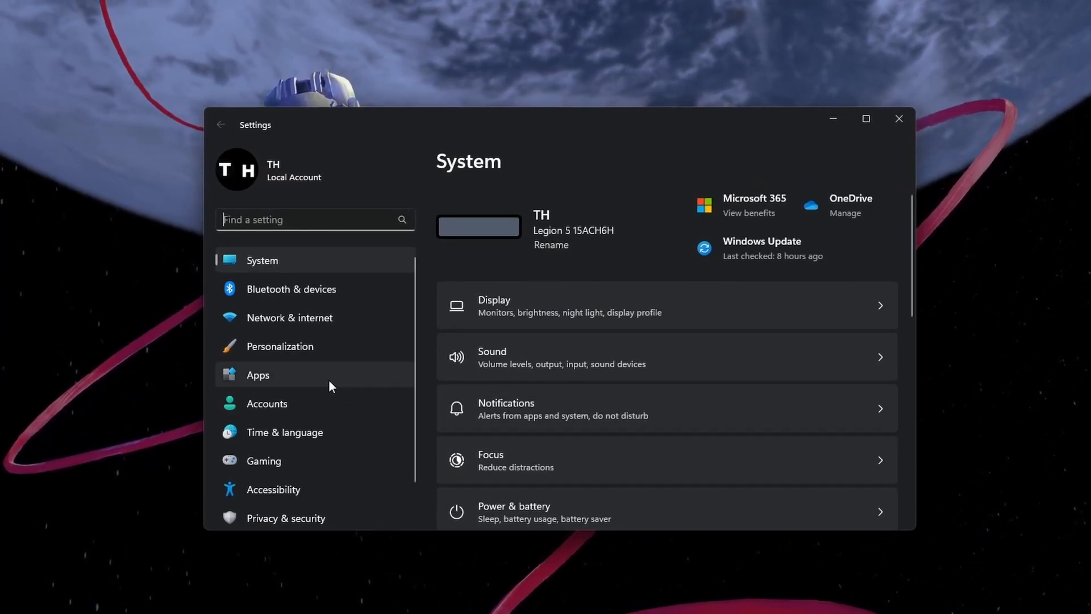
- Search the installed apps for 'robl' and open Roblox's Advanced options
{"action": "left_click", "coordinate": [258, 374]}
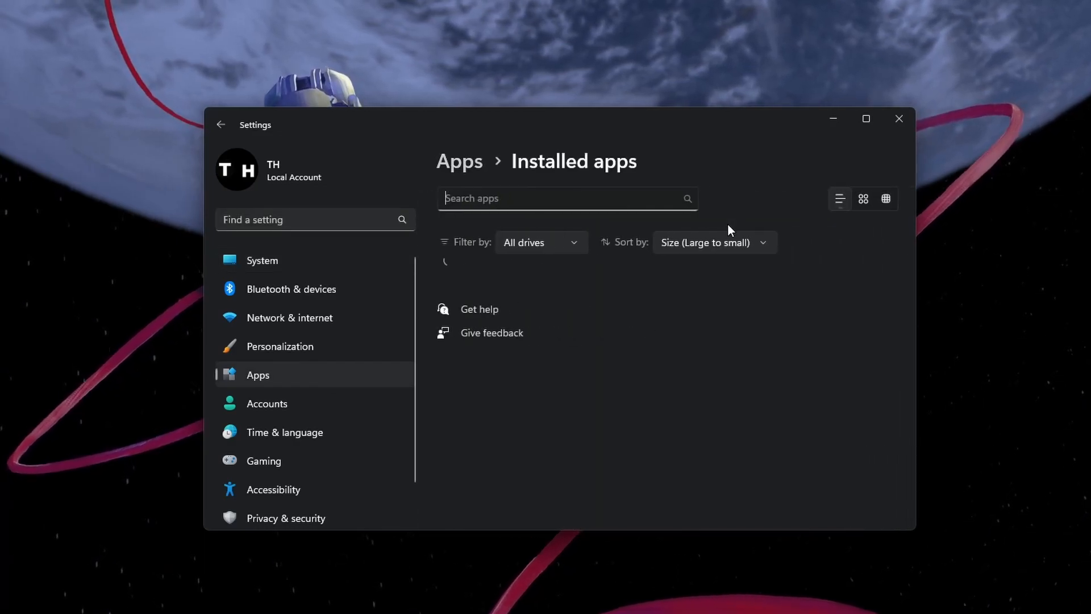
{"action": "type", "text": "roblox"}
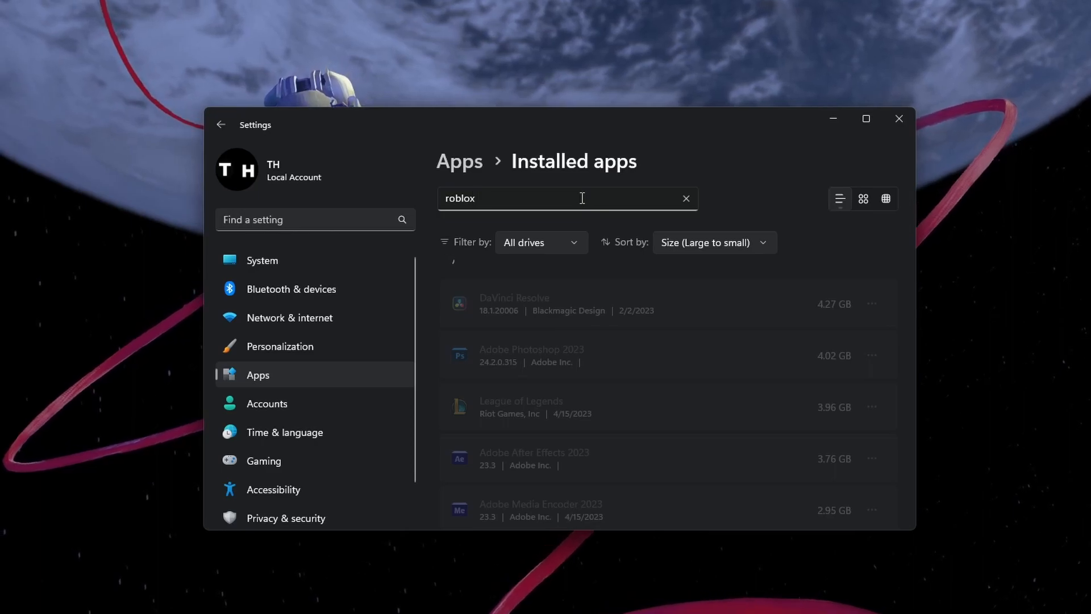
{"action": "left_click", "coordinate": [871, 309]}
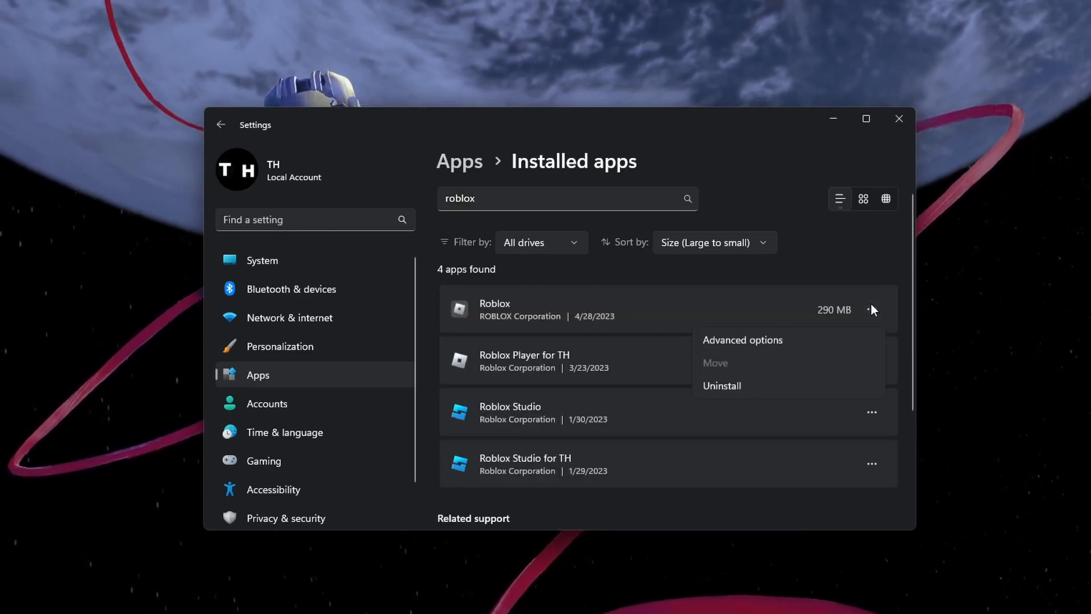
{"action": "left_click", "coordinate": [742, 340]}
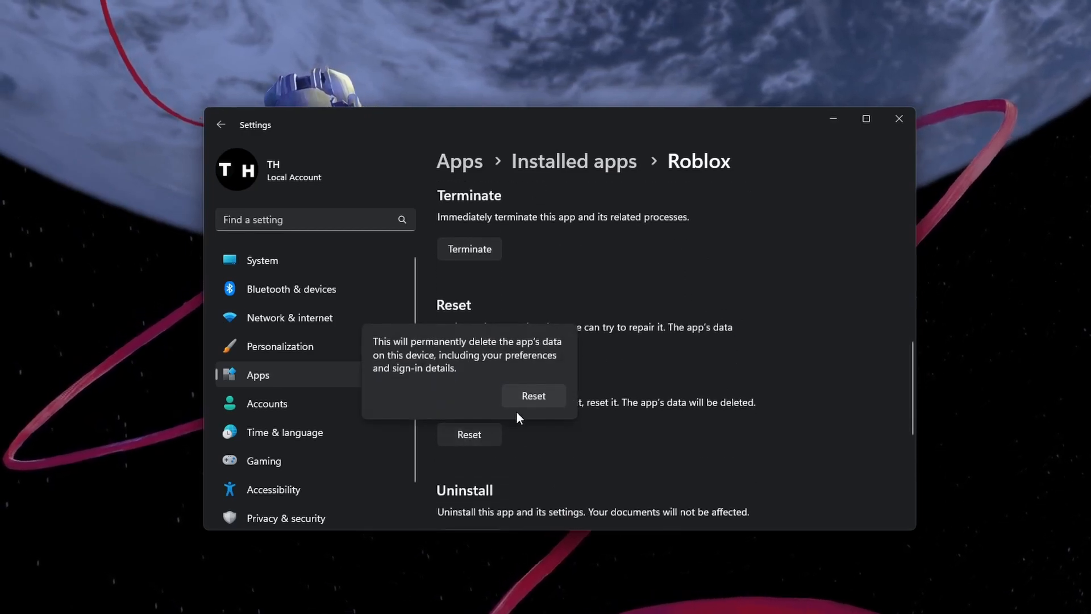
- Reset the Roblox app and confirm, deleting its data on this device
{"action": "left_click", "coordinate": [533, 395]}
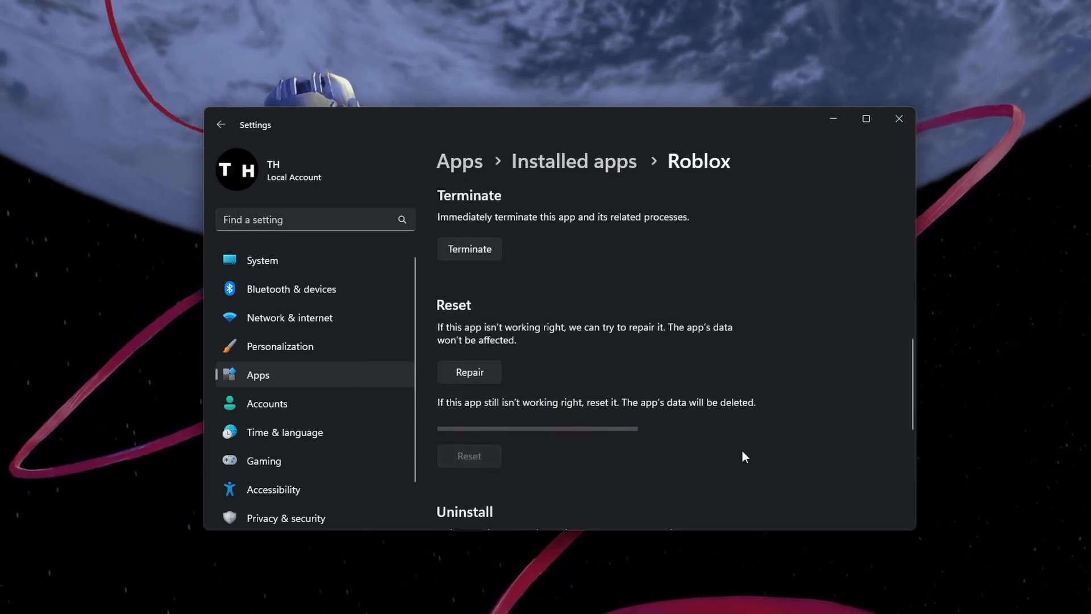
{"action": "left_click", "coordinate": [468, 455]}
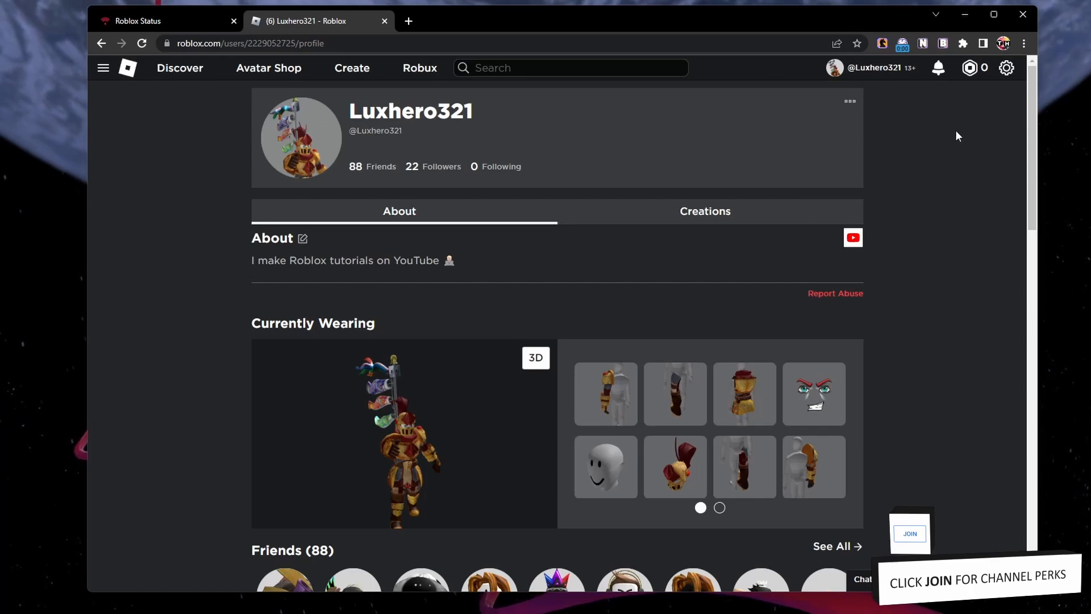
- Go from the gear menu to the Parental Controls page of Roblox account settings
{"action": "left_click", "coordinate": [1005, 67]}
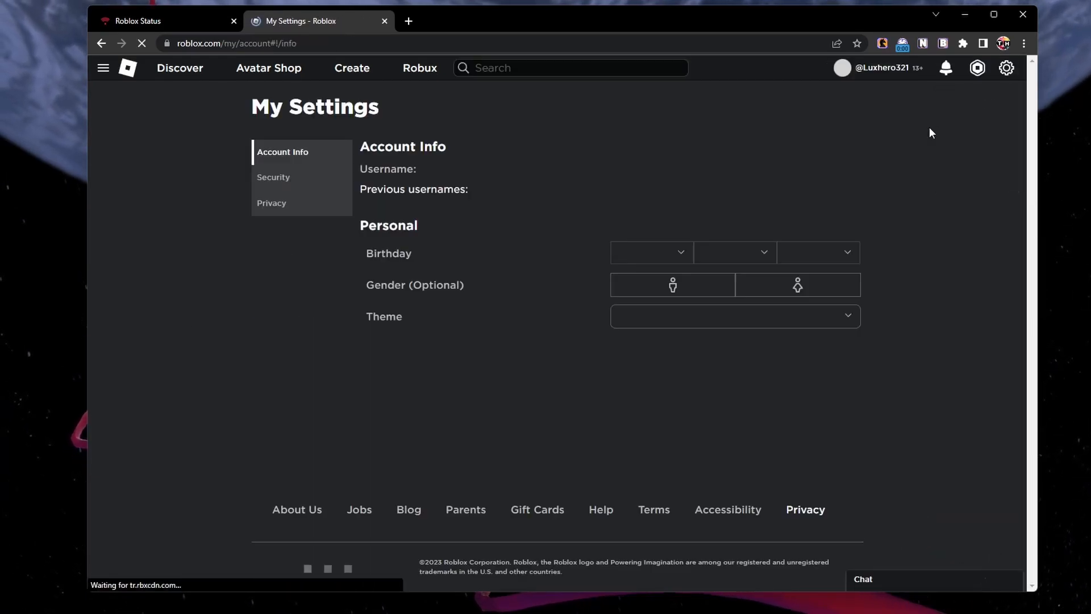
{"action": "left_click", "coordinate": [292, 252]}
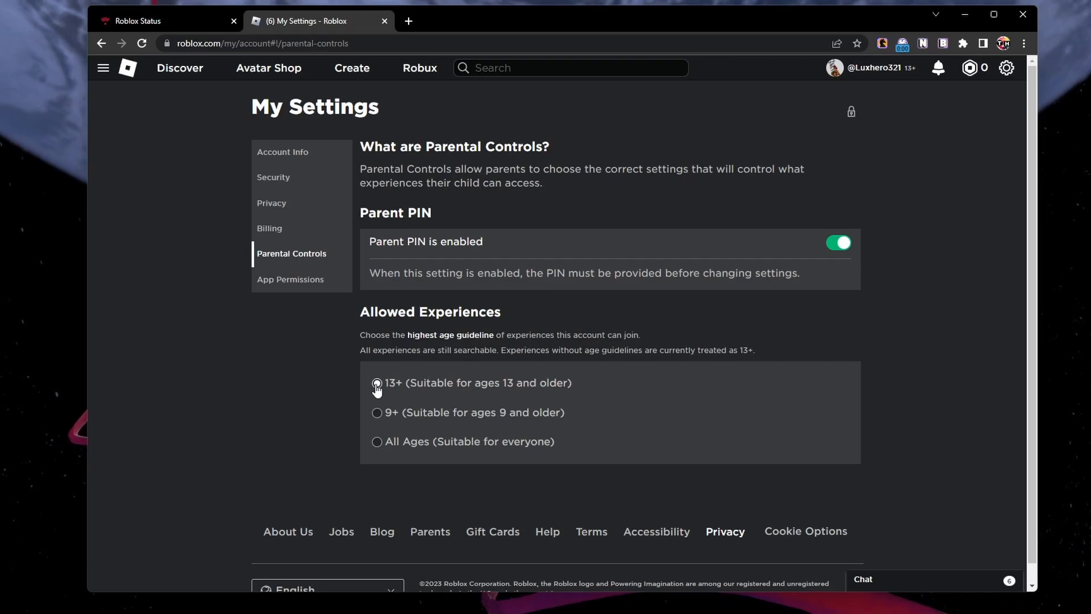
- Set Allowed Experiences to 13+ (suitable for ages 13 and older)
{"action": "left_click", "coordinate": [376, 383]}
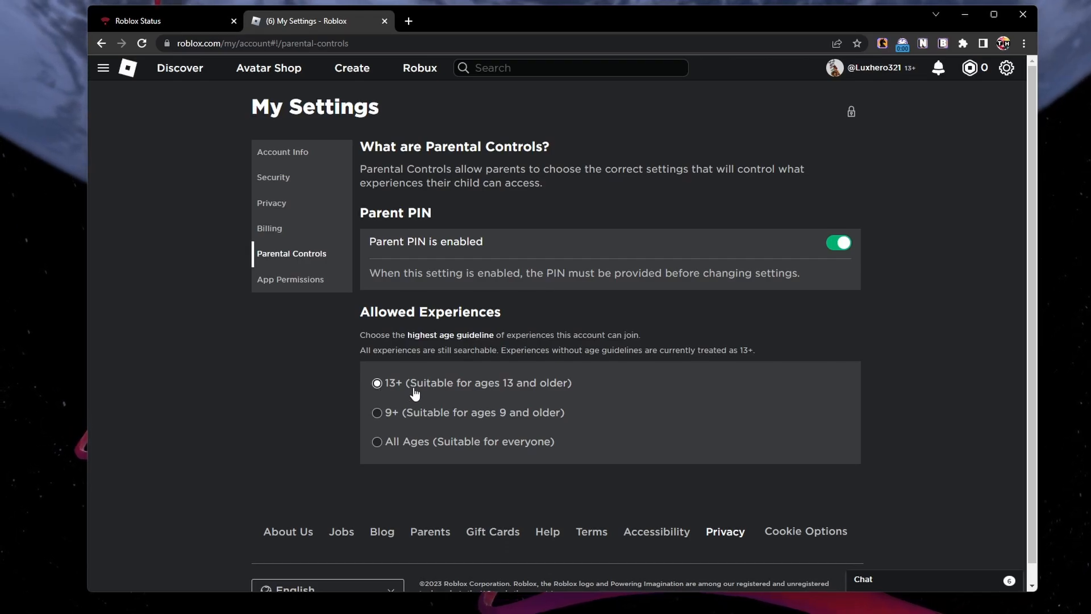
{"action": "mouse_move", "coordinate": [563, 392]}
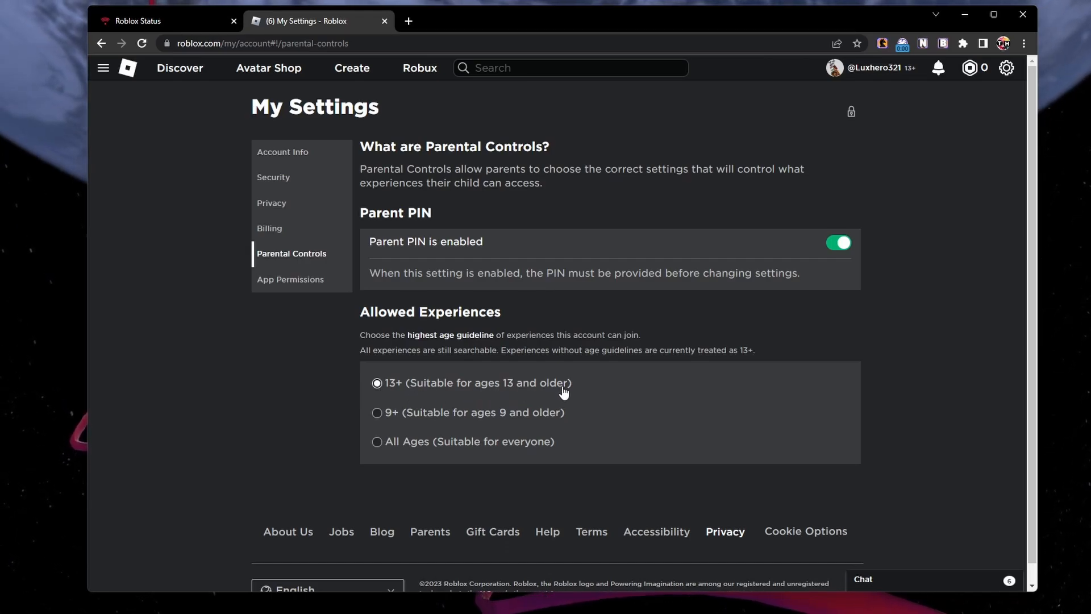
{"action": "mouse_move", "coordinate": [308, 377]}
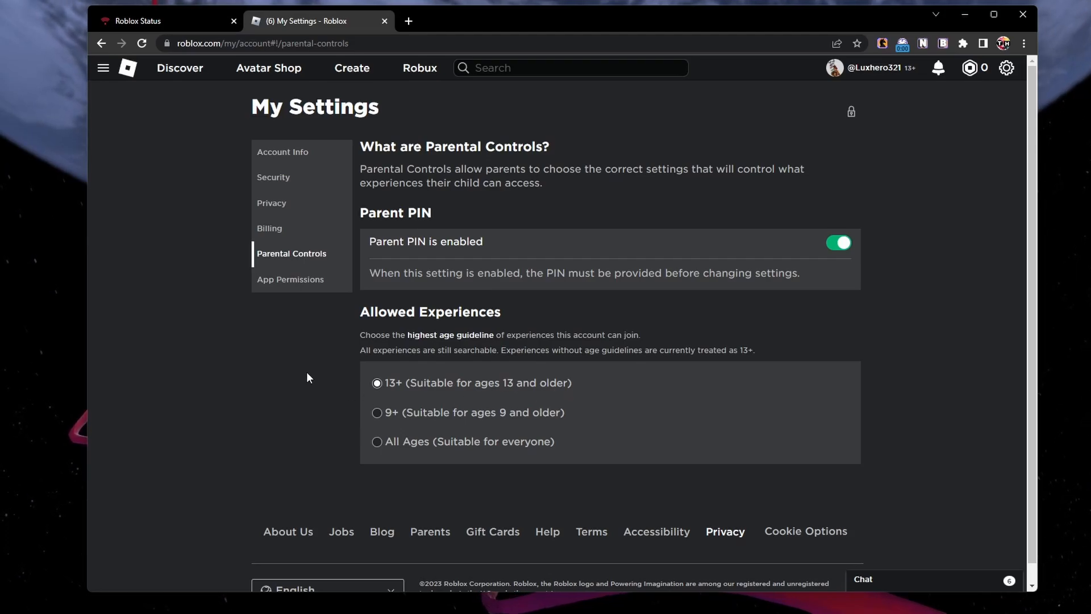